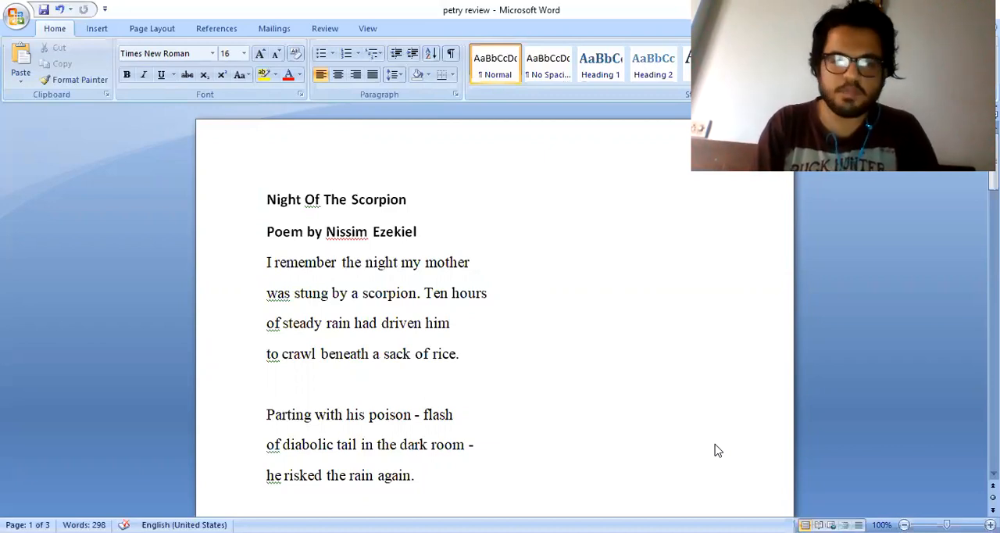
mouse_move(895, 294)
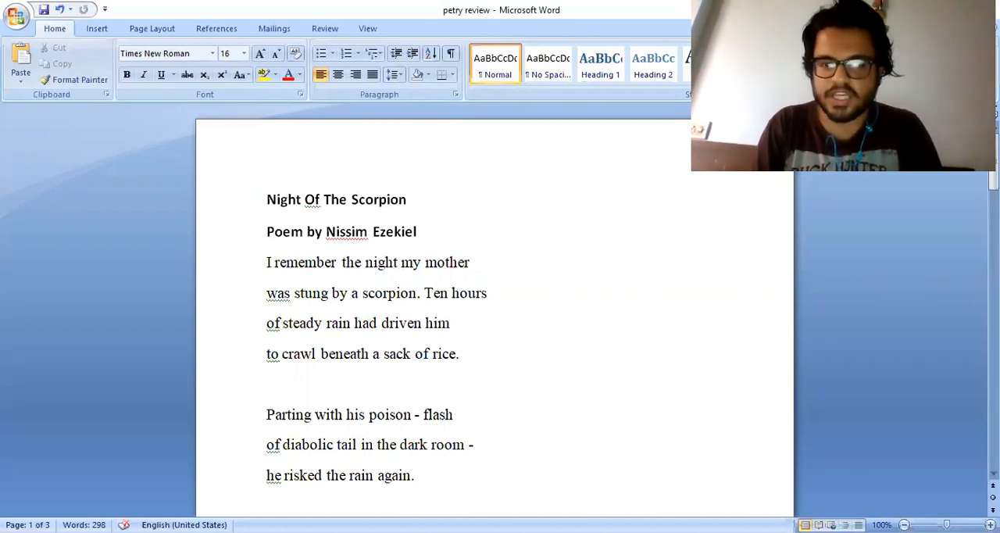
scroll("down", 3)
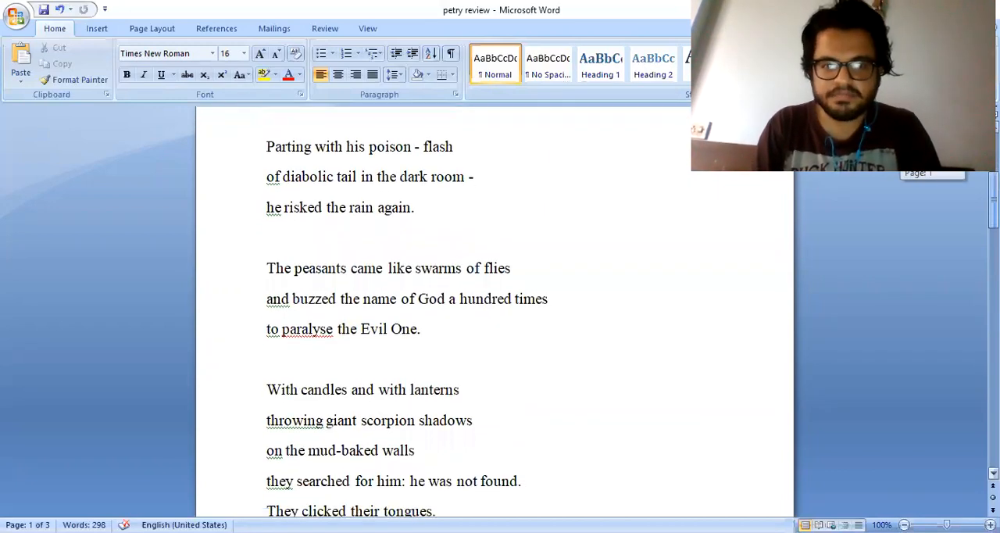
scroll("down", 3)
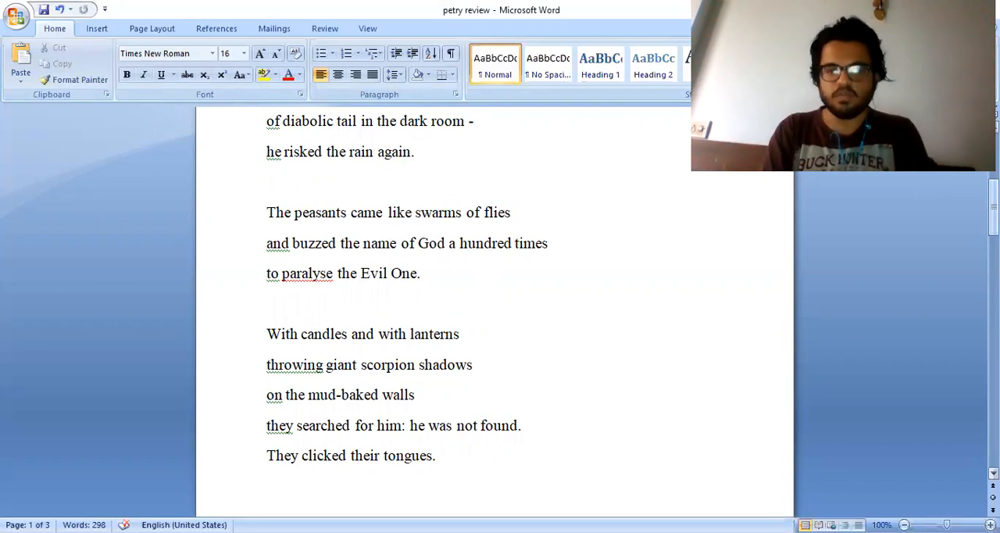
scroll("down", 3)
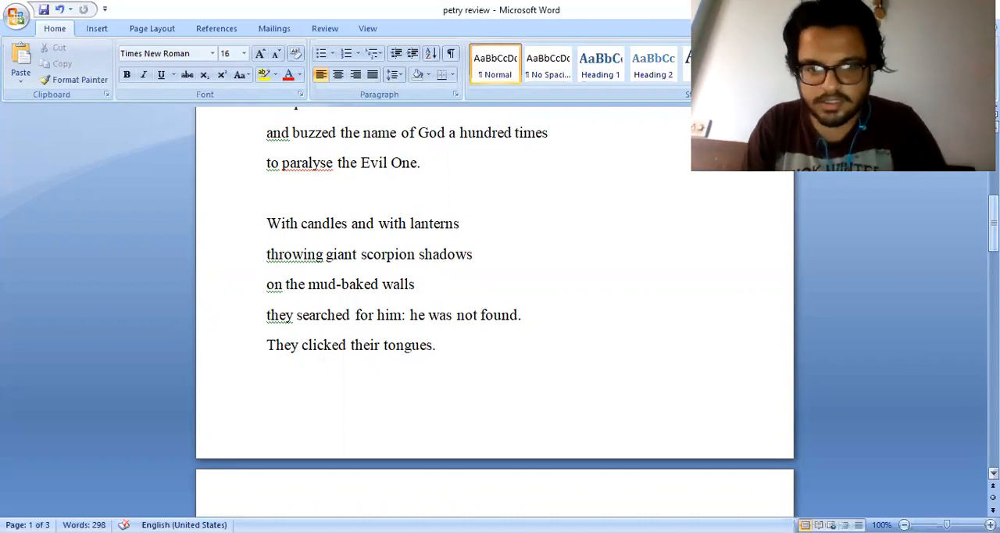
scroll("down", 3)
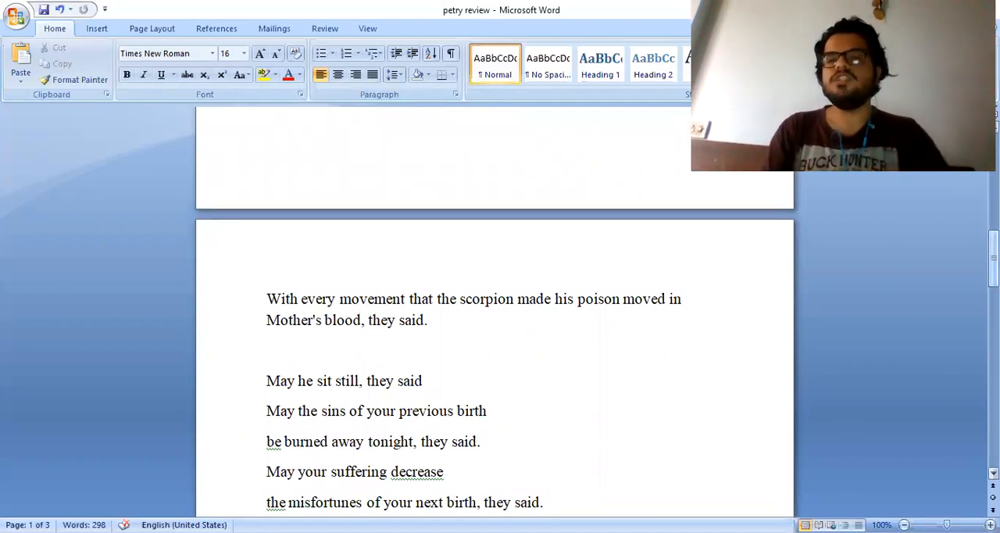
scroll("down", 3)
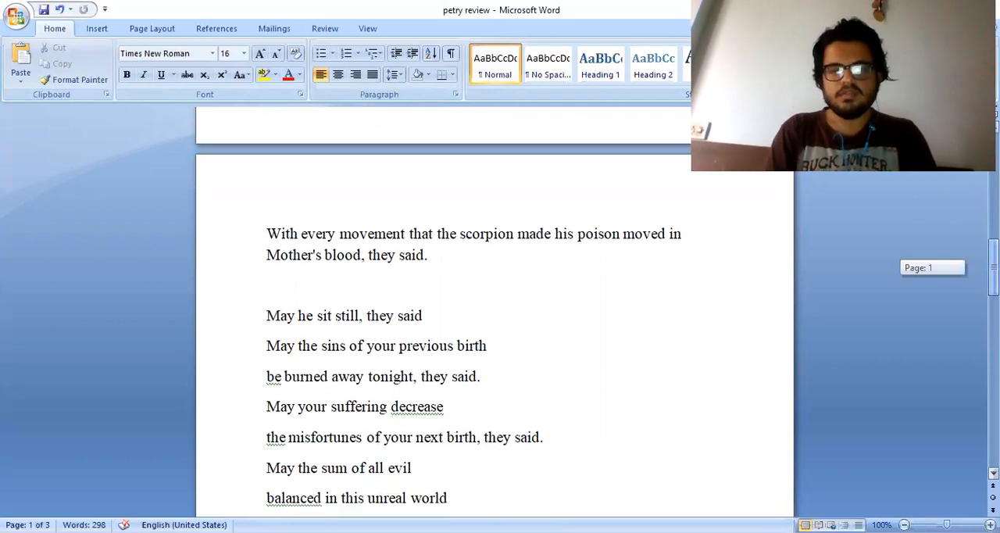
scroll("down", 3)
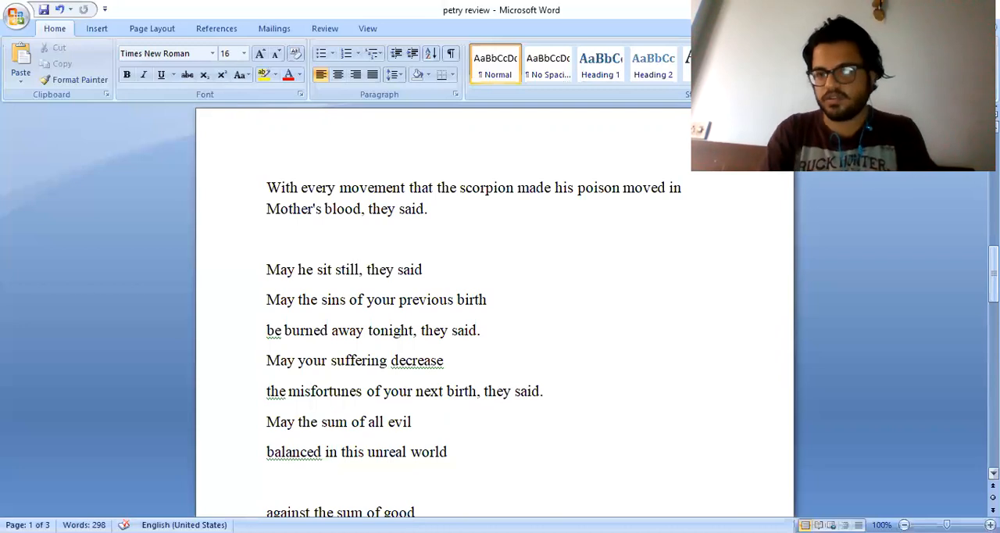
scroll("down", 3)
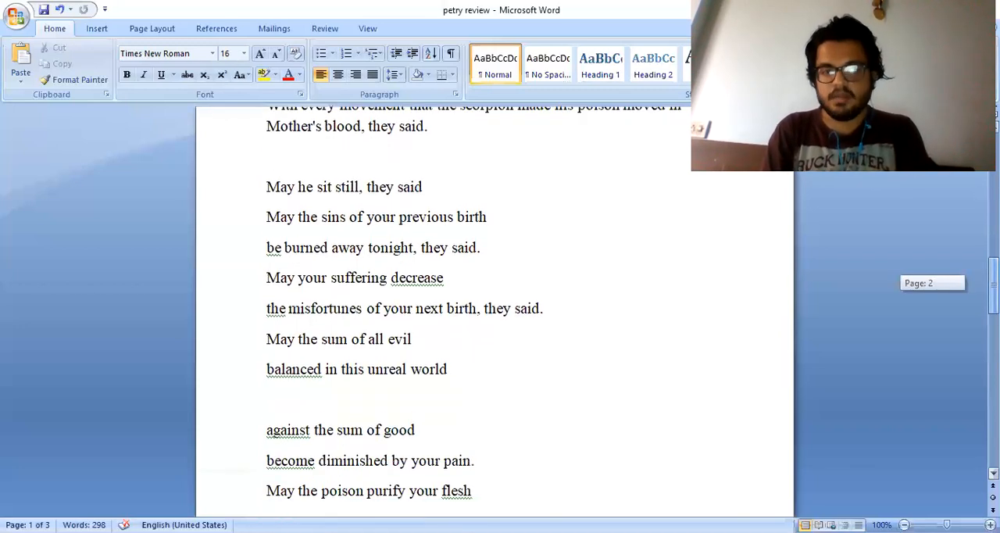
scroll("down", 3)
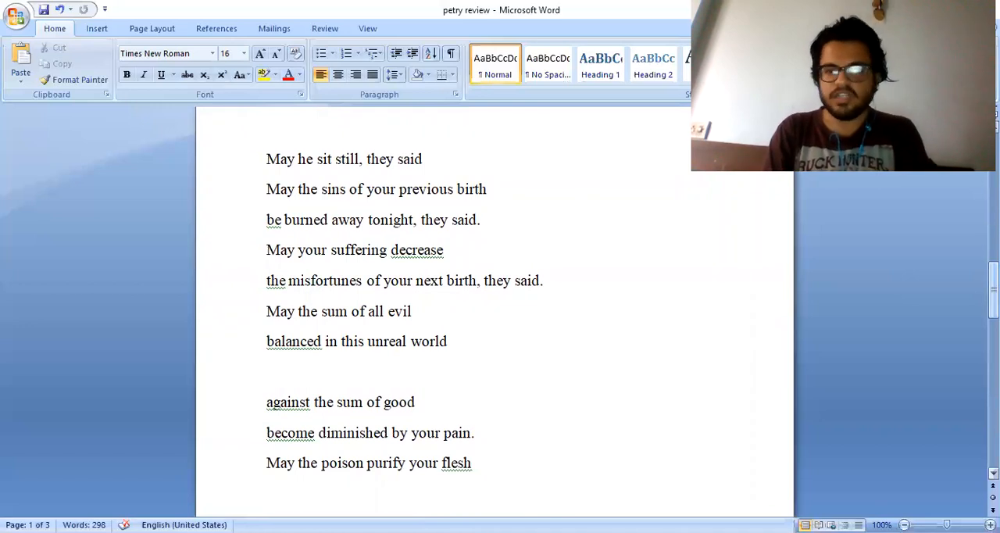
scroll("down", 3)
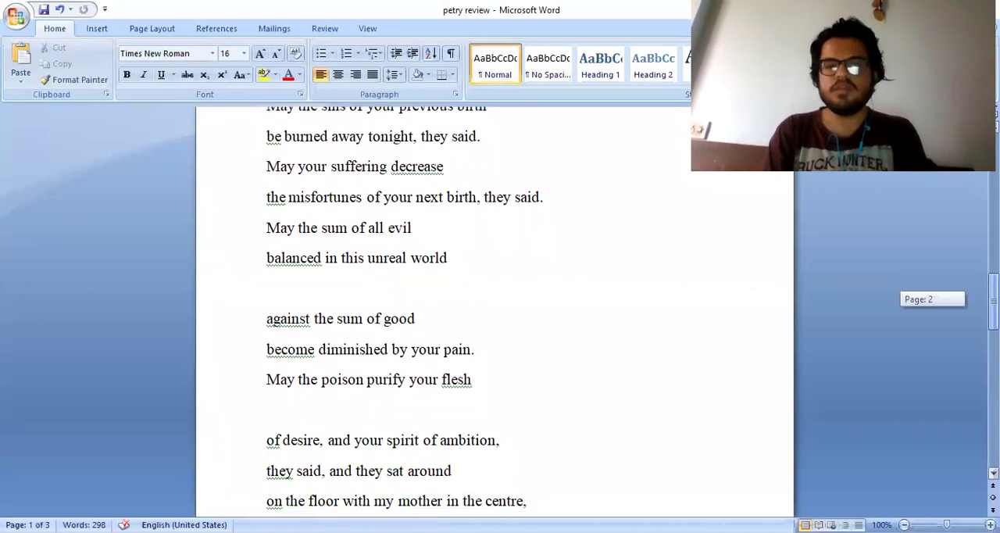
scroll("down", 3)
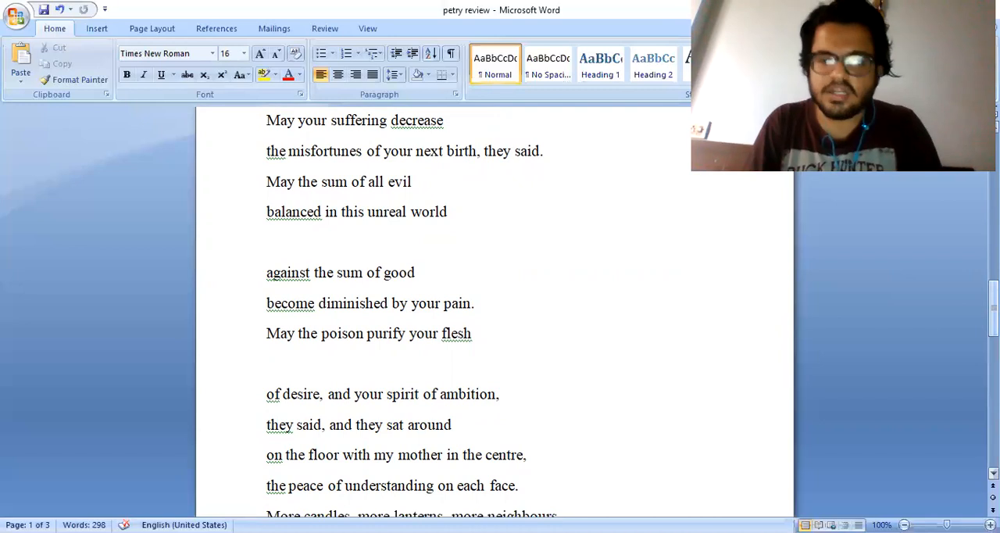
scroll("down", 3)
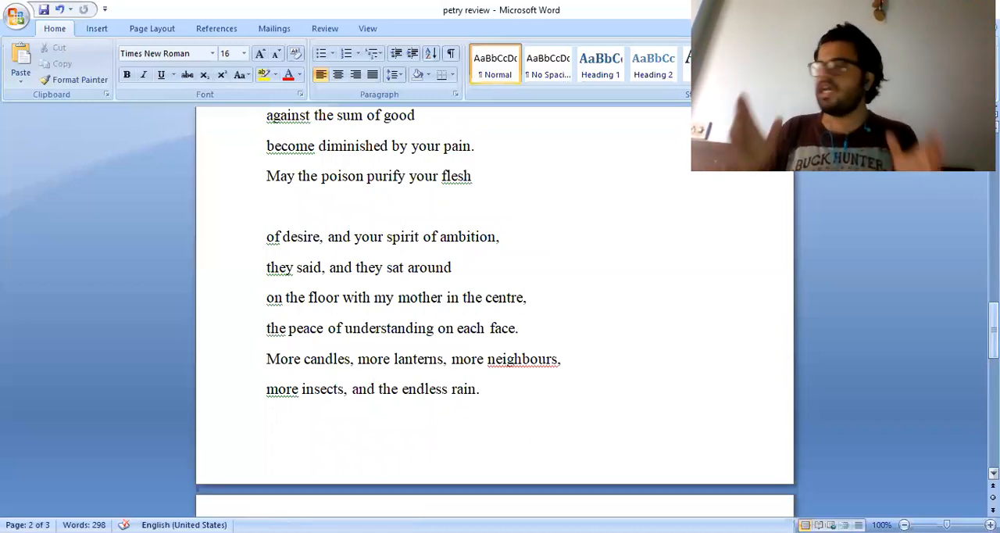
scroll("down", 3)
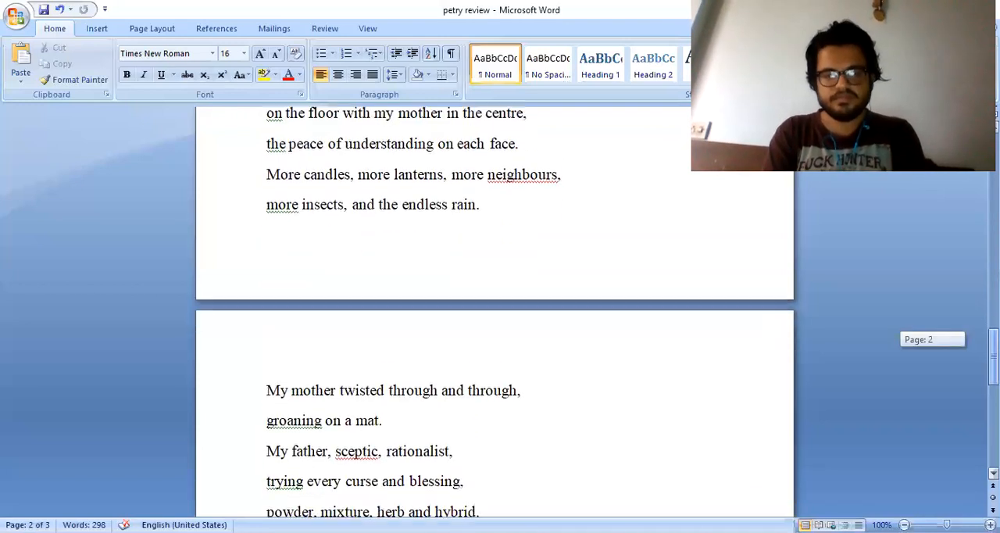
scroll("down", 3)
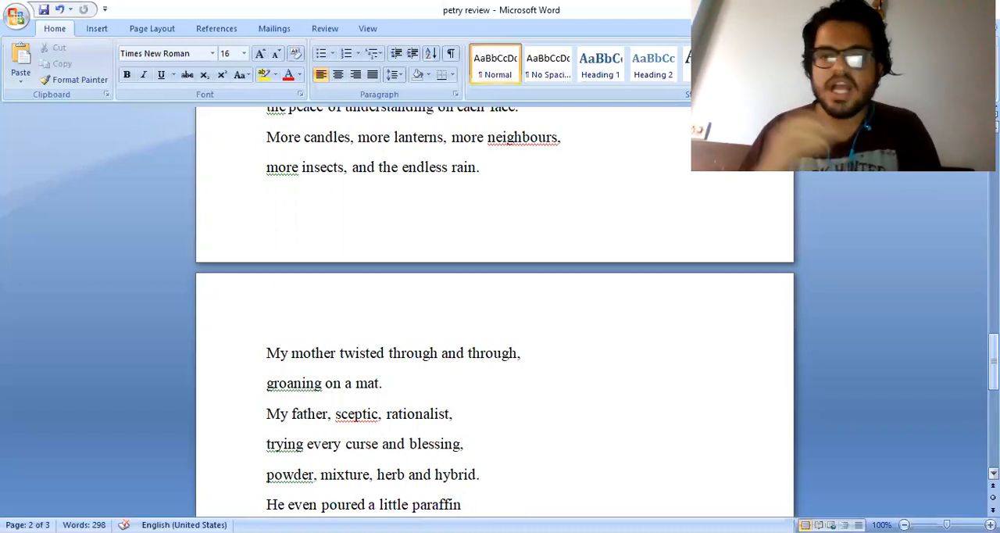
scroll("down", 3)
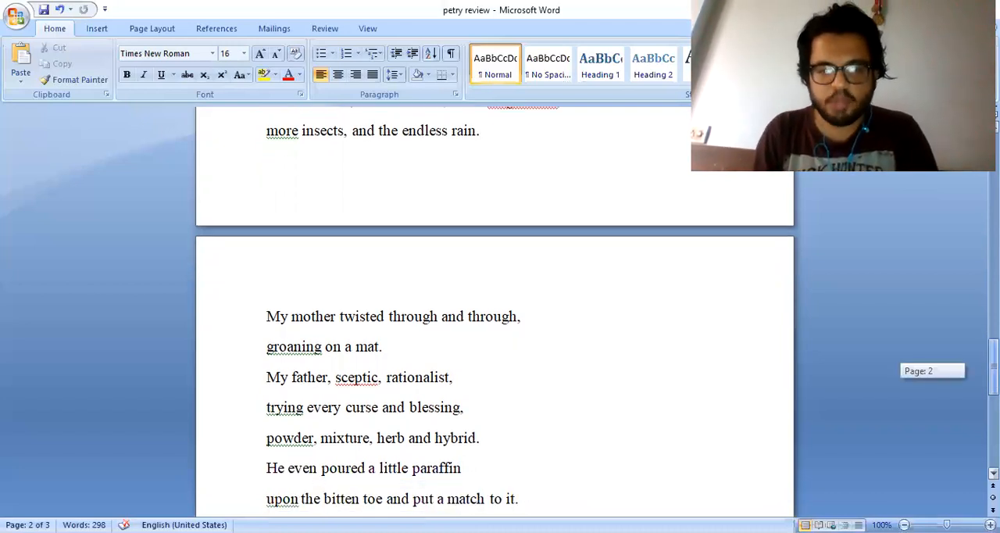
scroll("down", 3)
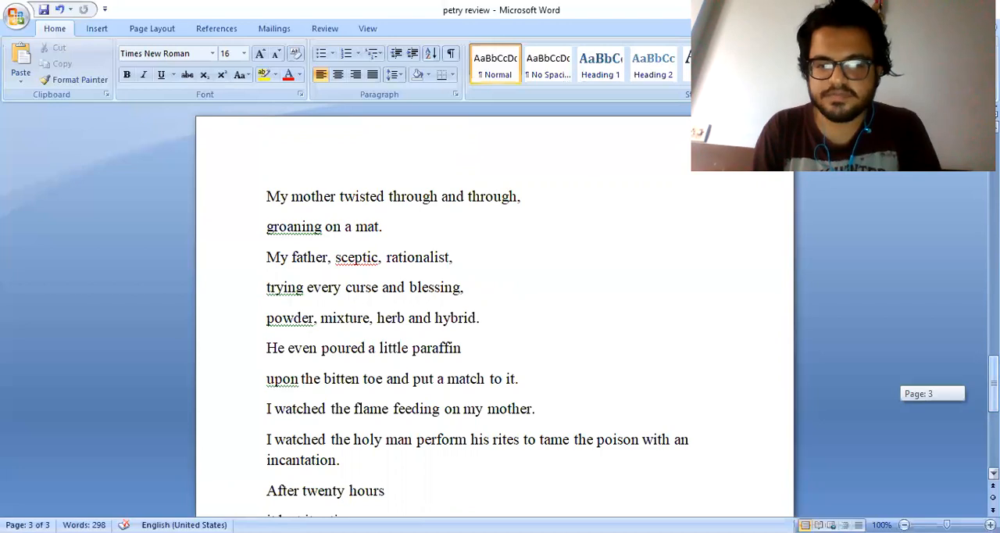
scroll("down", 3)
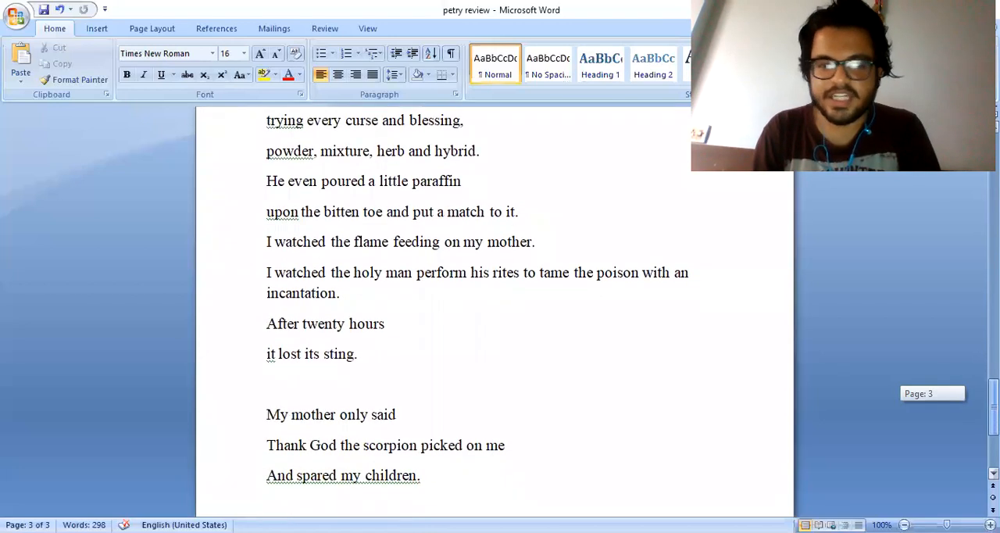
scroll("down", 3)
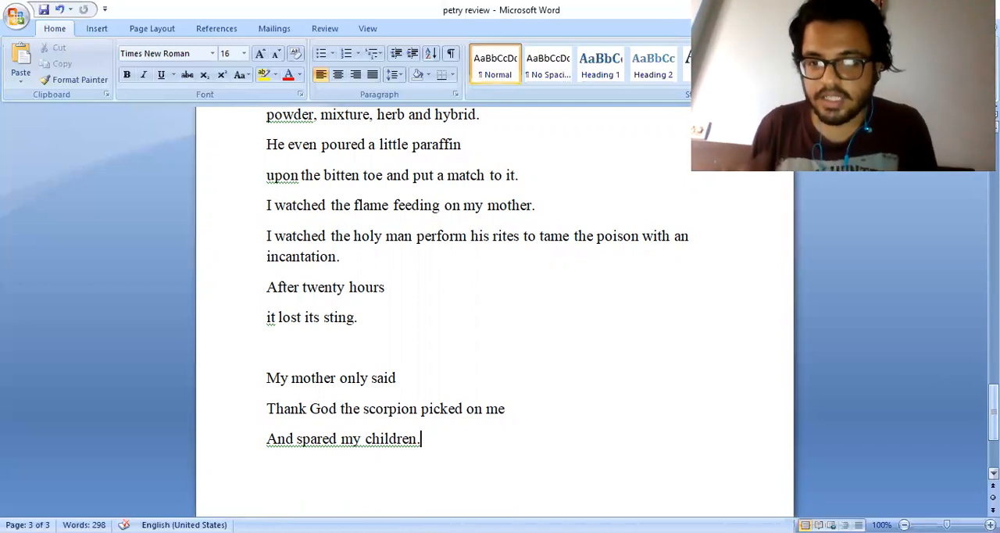
mouse_move(897, 325)
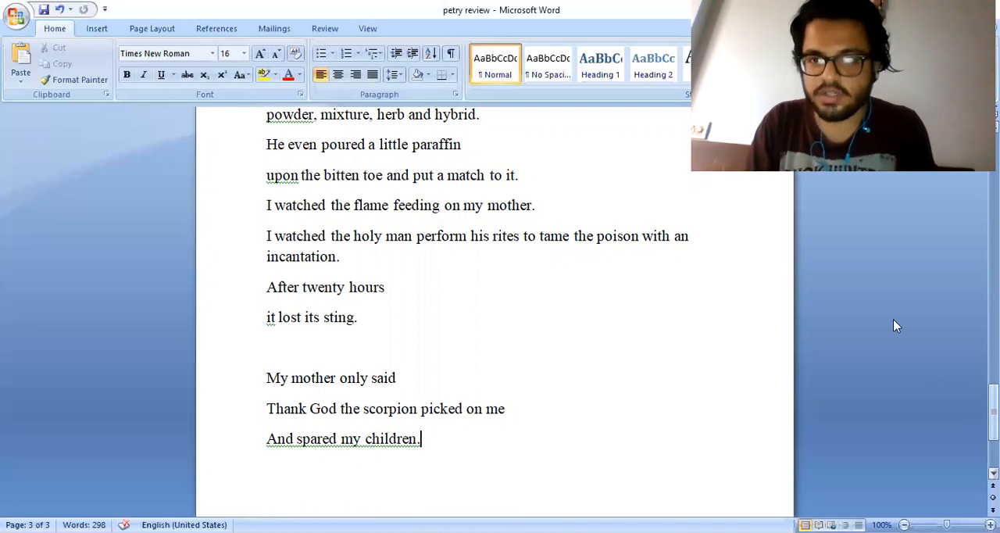